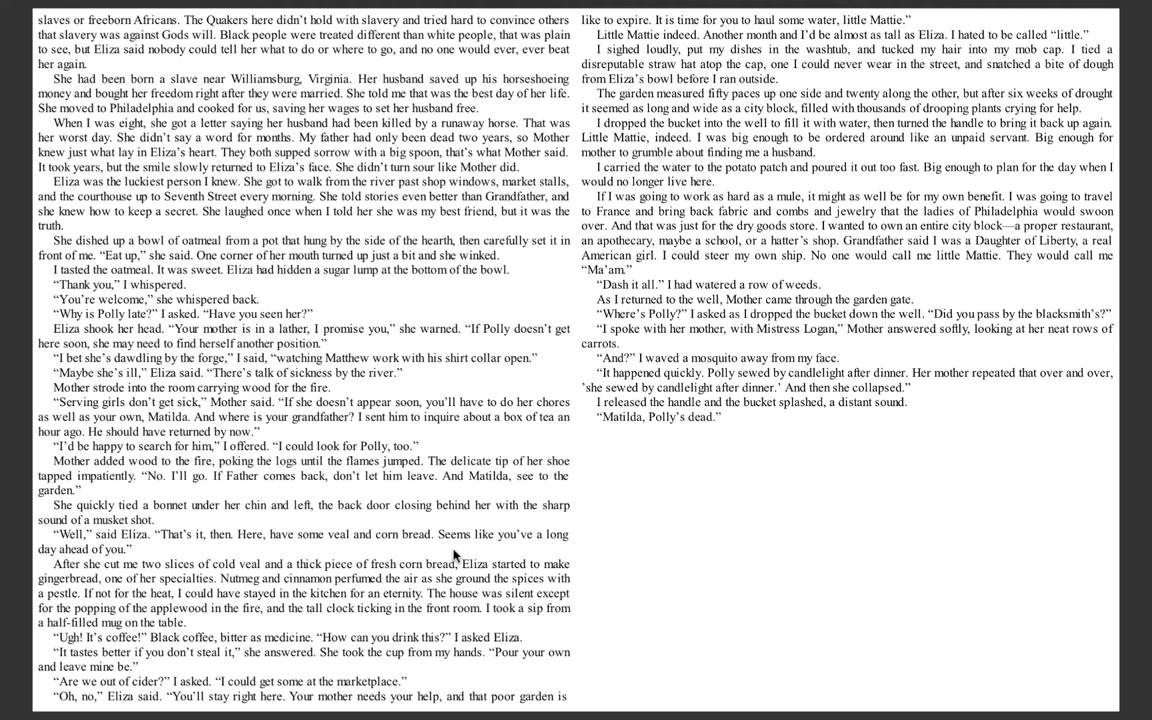
mouse_move(672, 551)
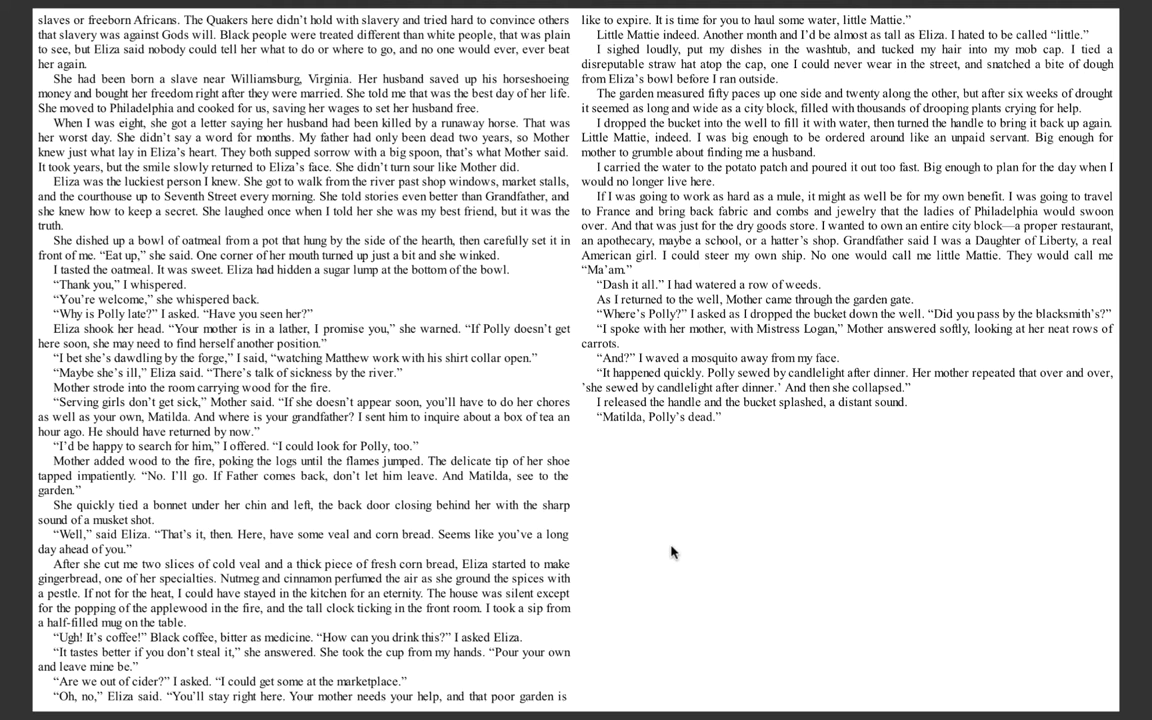